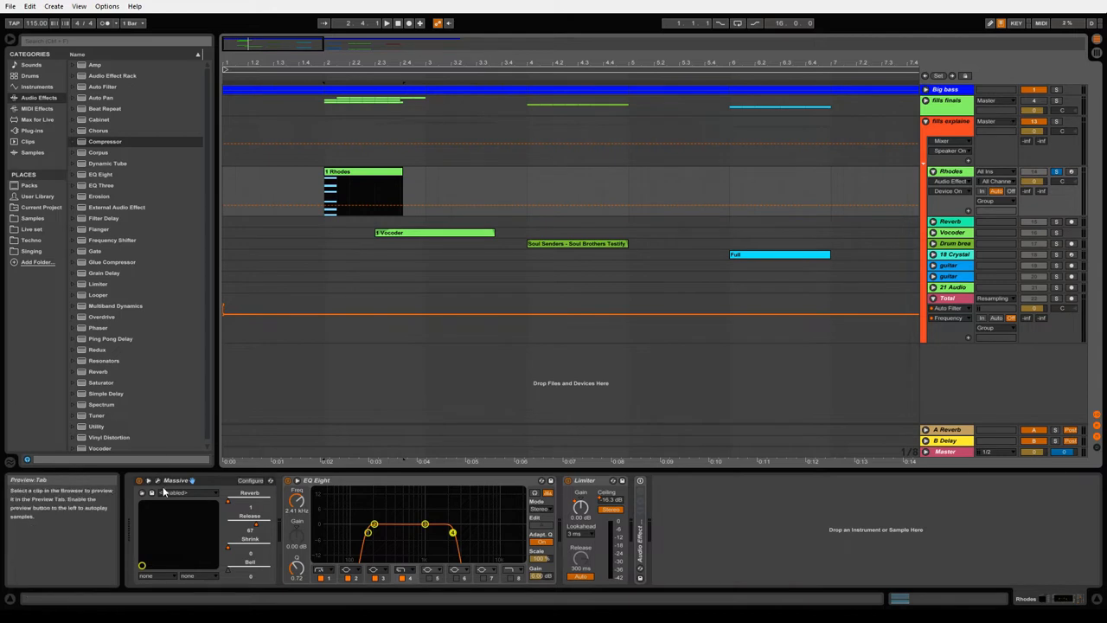
- Select the Rhodes track to reveal its EQ, Limiter, Reverb, Saturator, Utility and Limiter chain
click(352, 193)
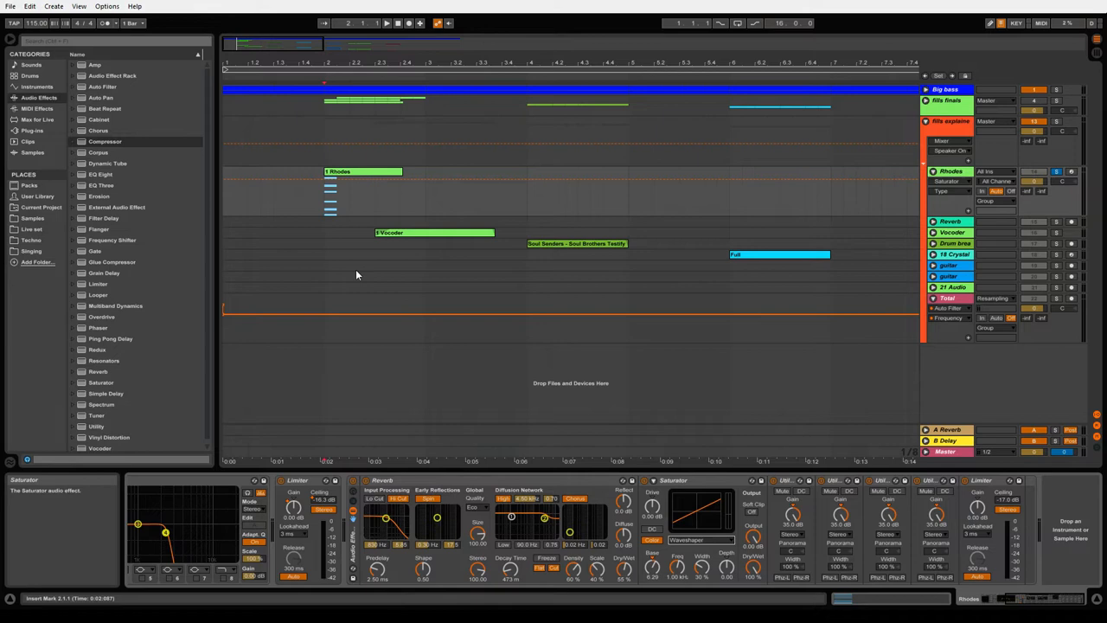
- Unfold the Vocoder track and select the fills finals track with its LFOTool device
click(359, 171)
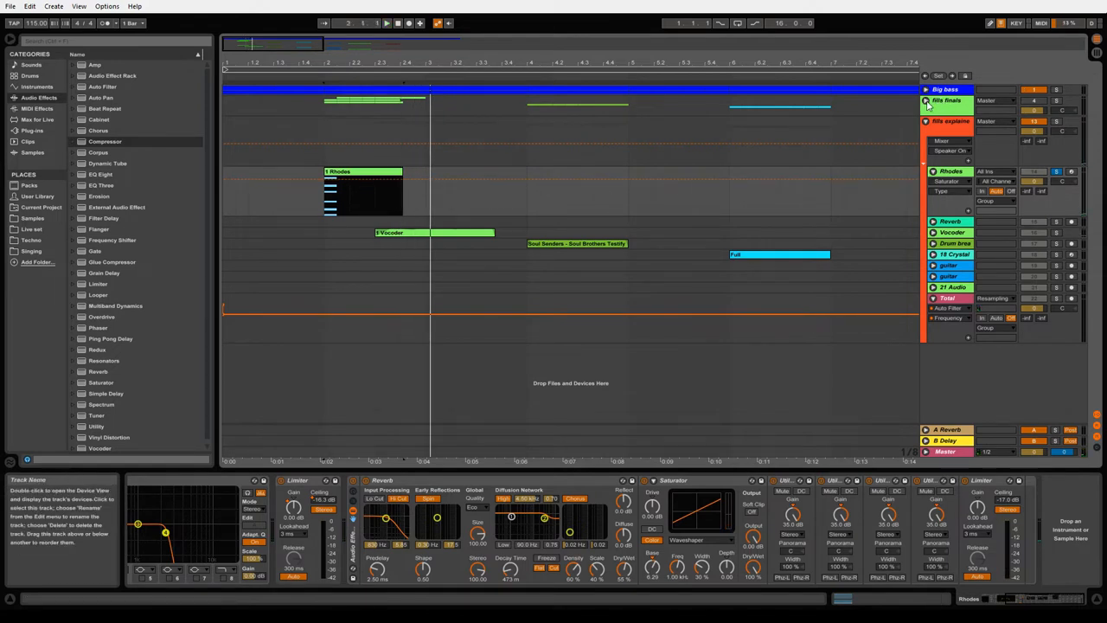
click(928, 90)
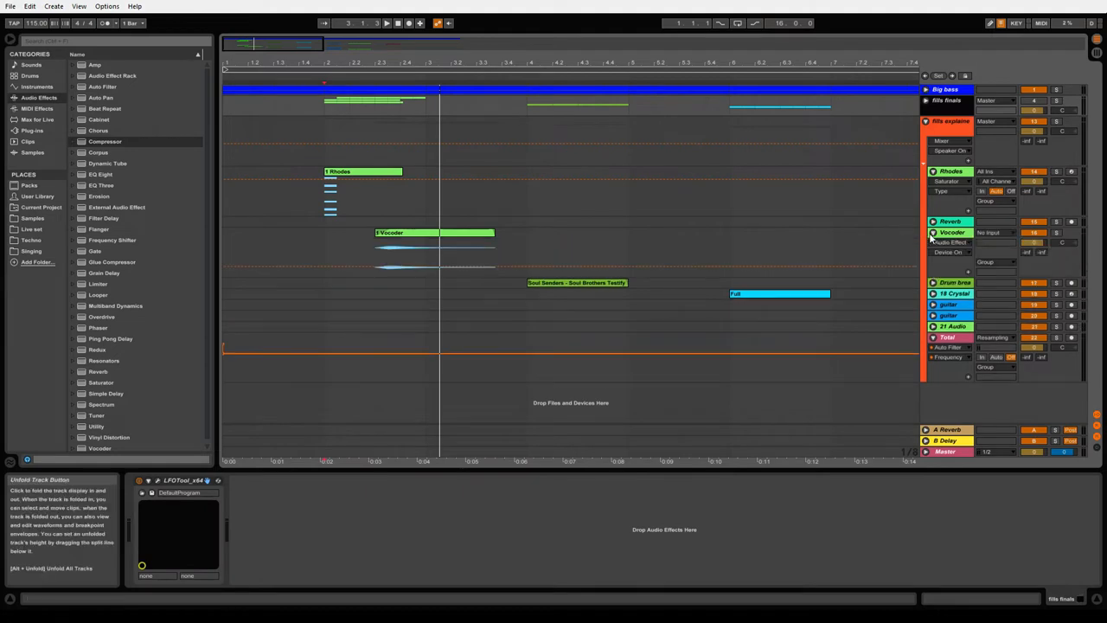
- Select the Vocoder track and pull its Auto Filter cutoff down to 26 Hz
click(362, 172)
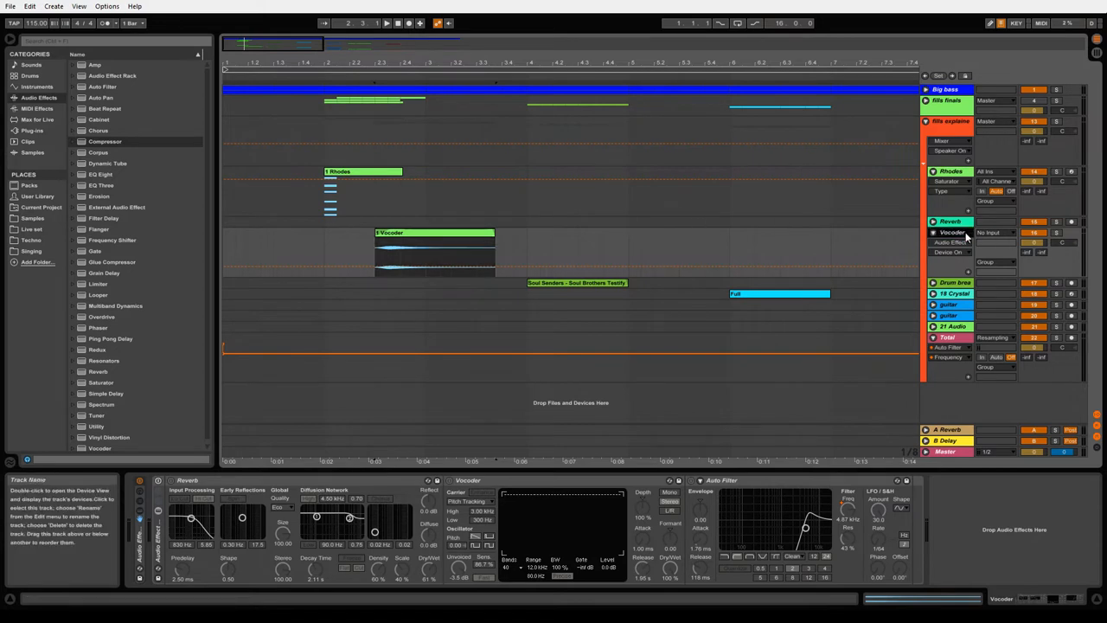
click(415, 238)
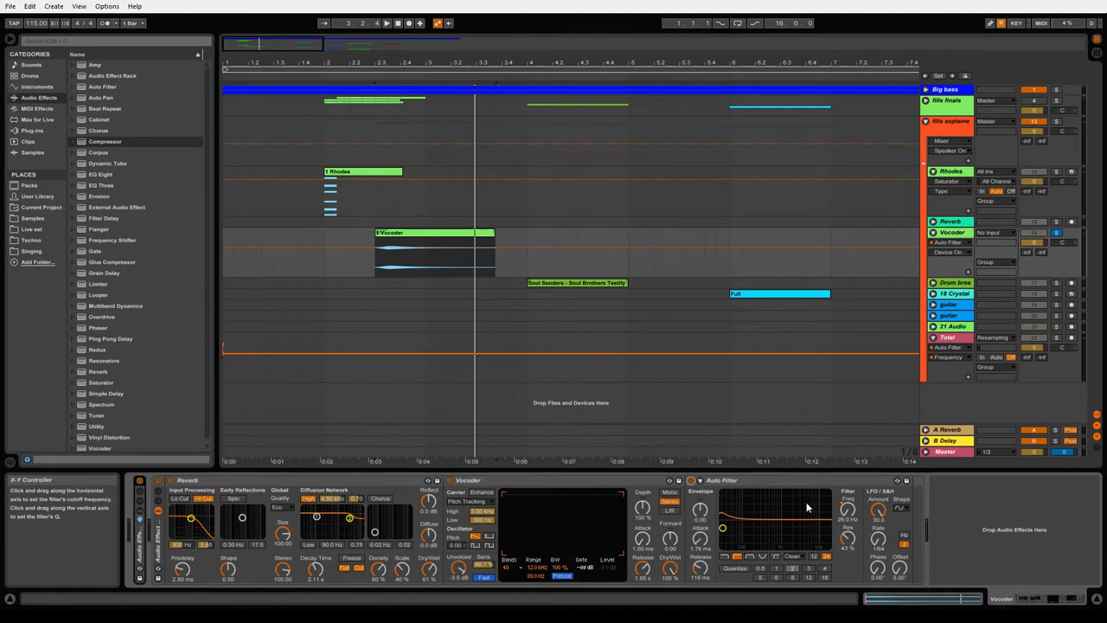
- Sweep the Vocoder's Auto Filter frequency to show its downward automation envelope
drag(722, 526, 789, 526)
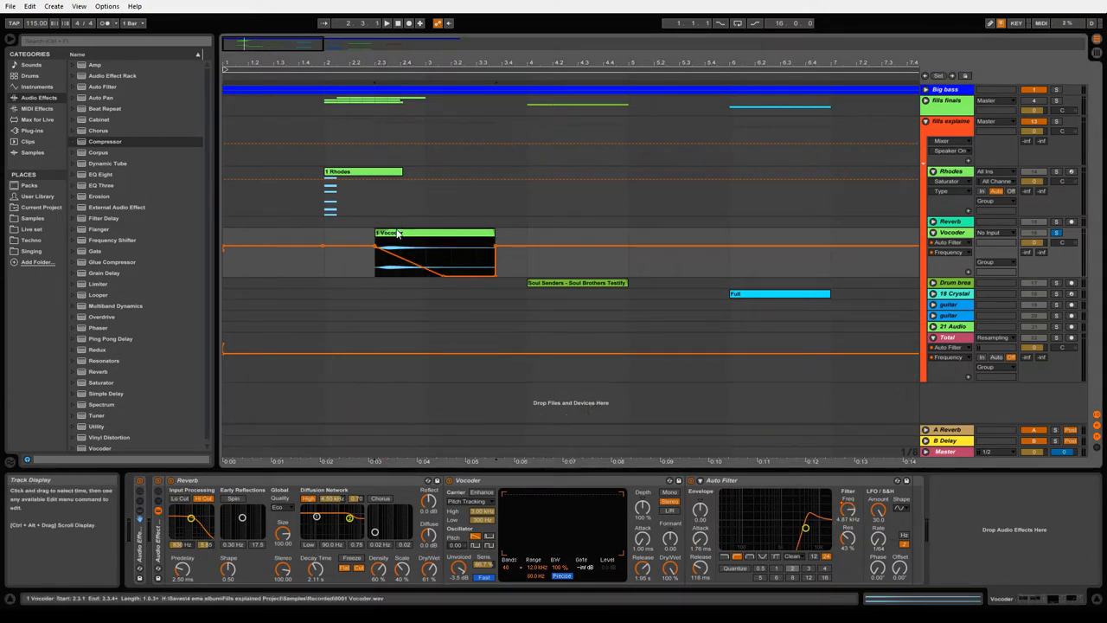
click(400, 23)
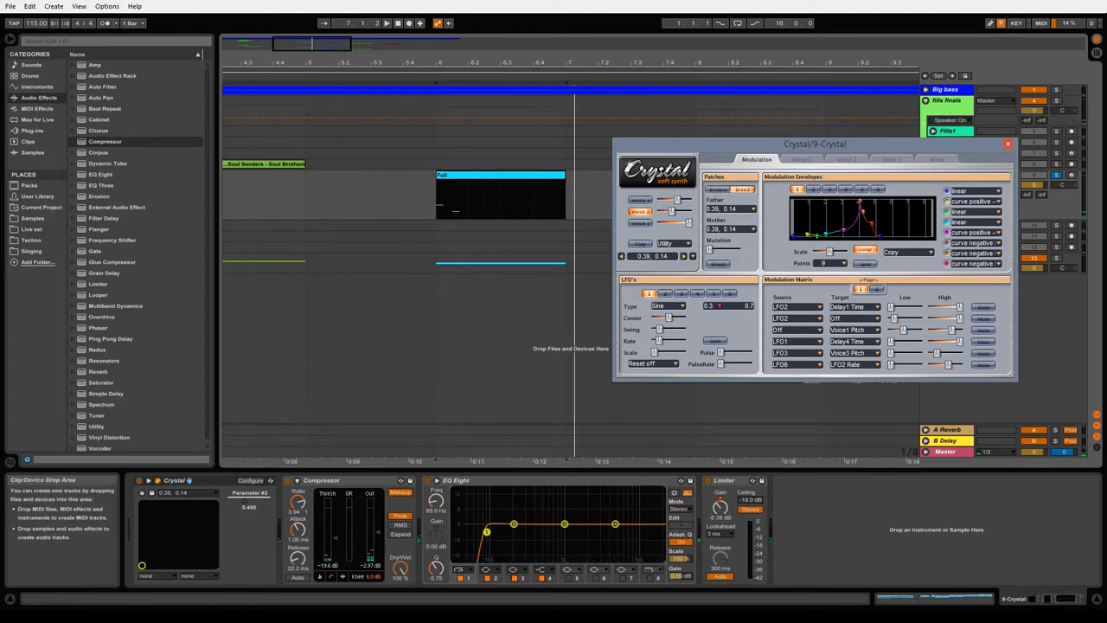
click(848, 160)
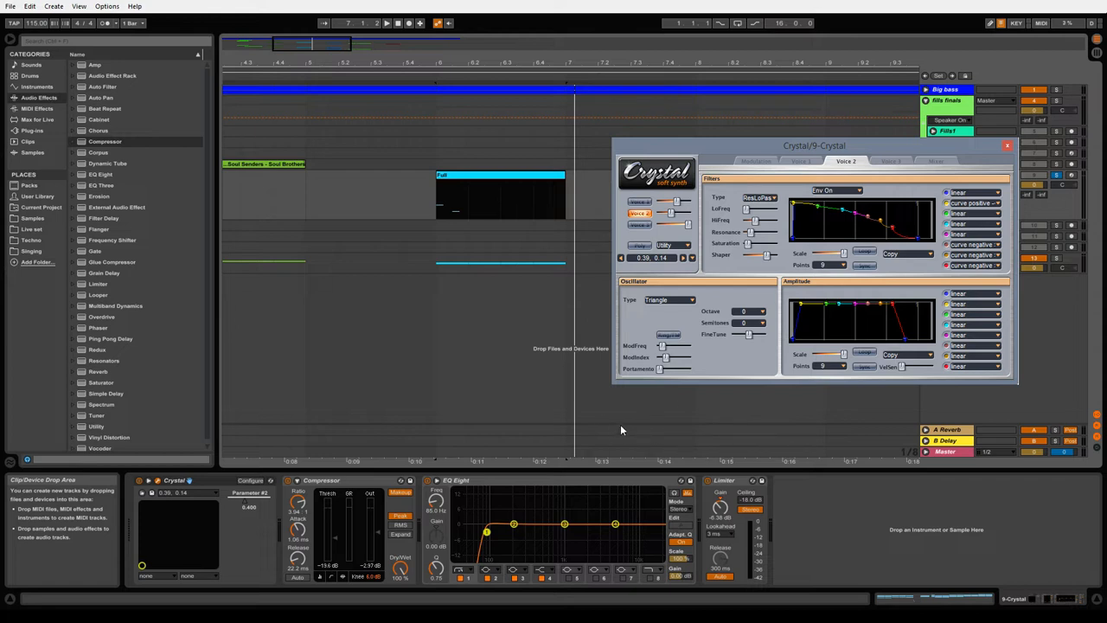
click(757, 162)
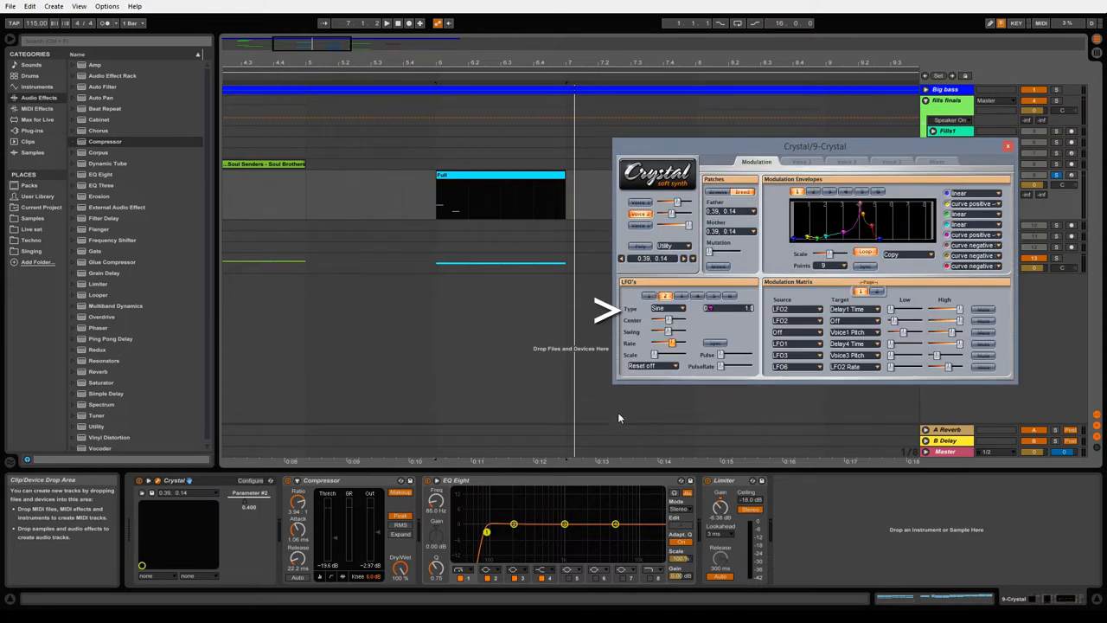
mouse_move(668, 431)
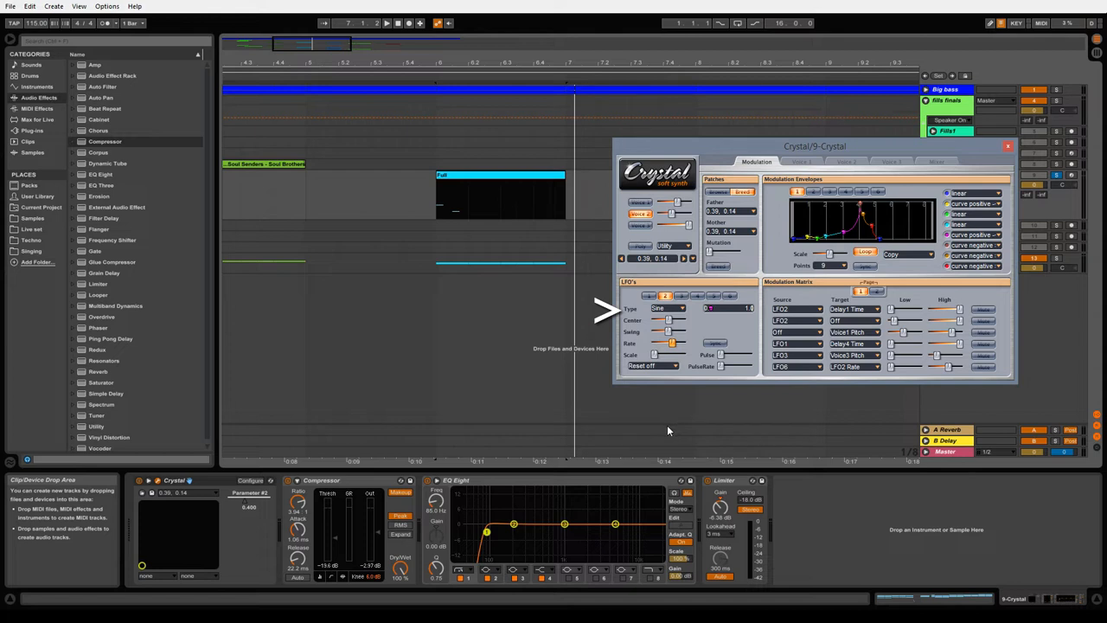
mouse_move(823, 433)
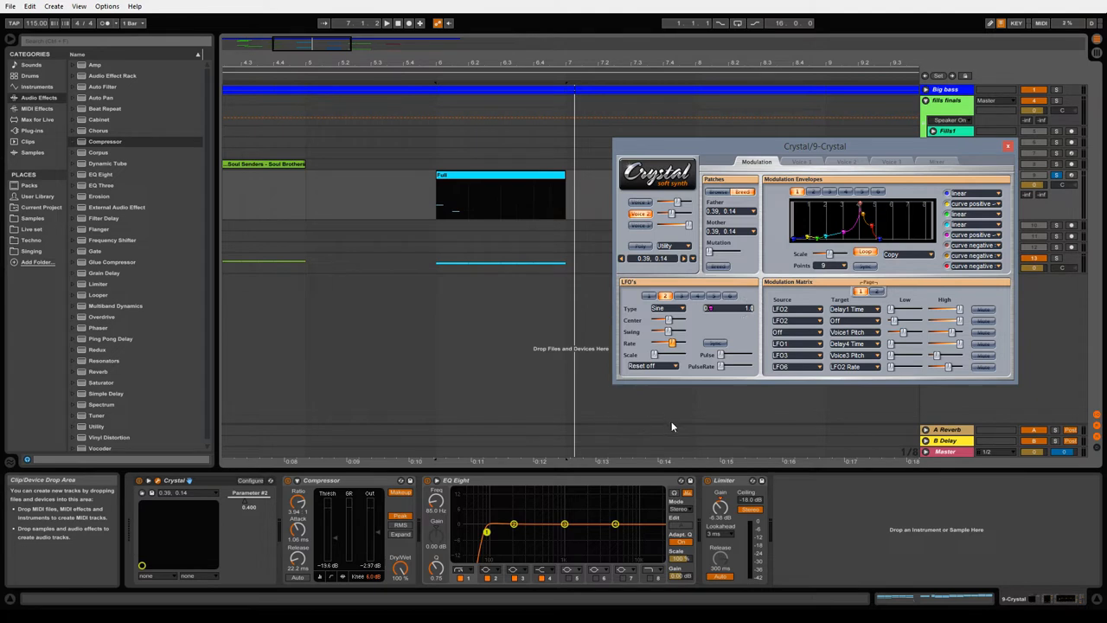
mouse_move(679, 422)
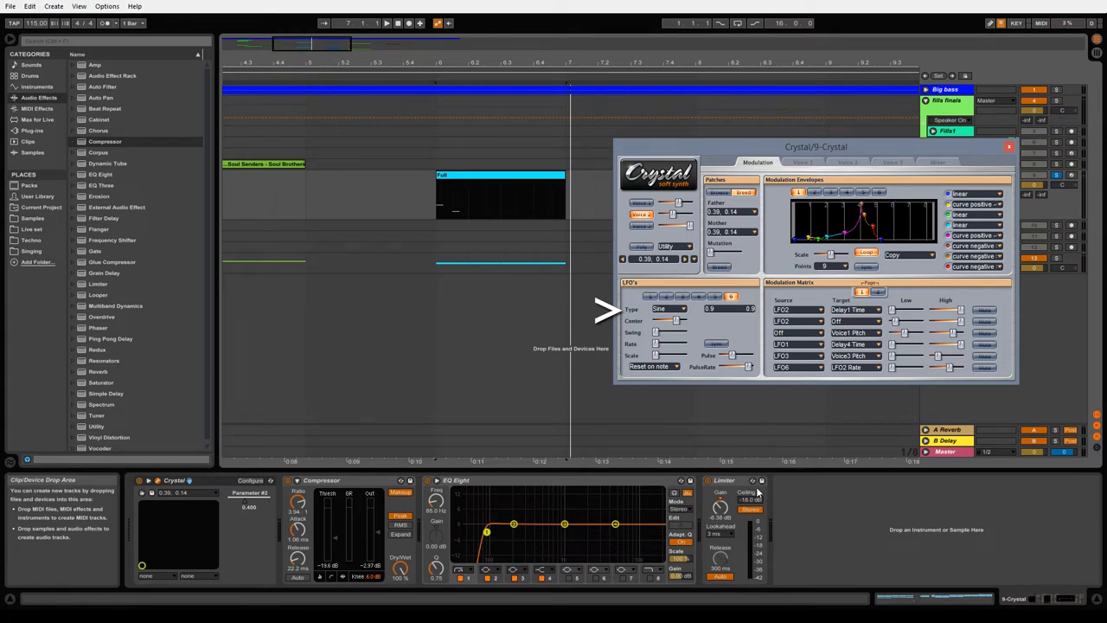
mouse_move(800, 494)
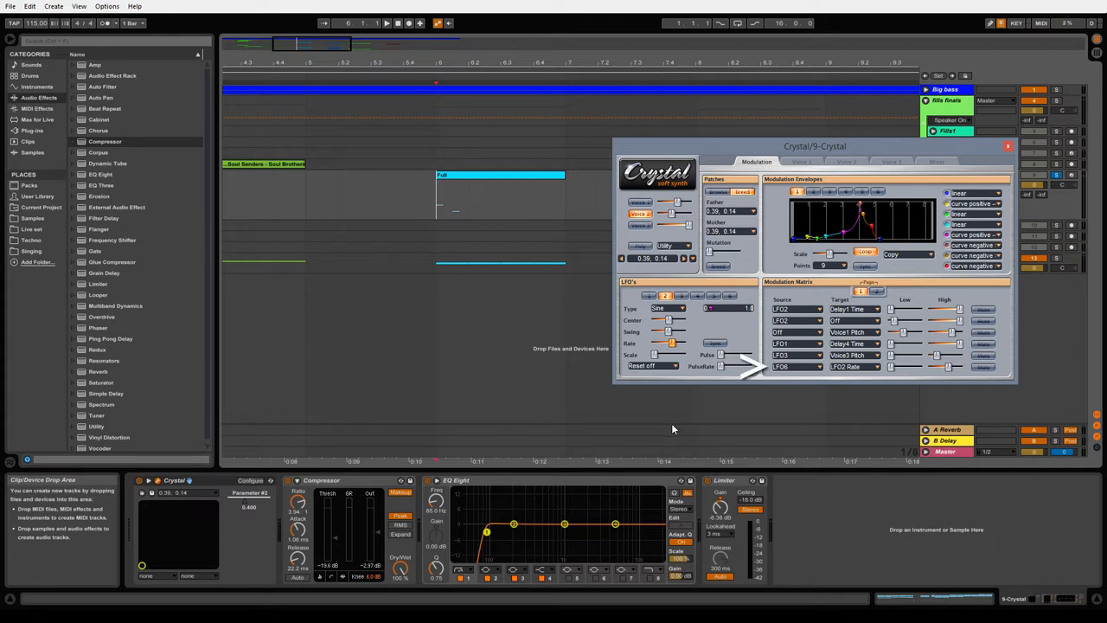
mouse_move(670, 435)
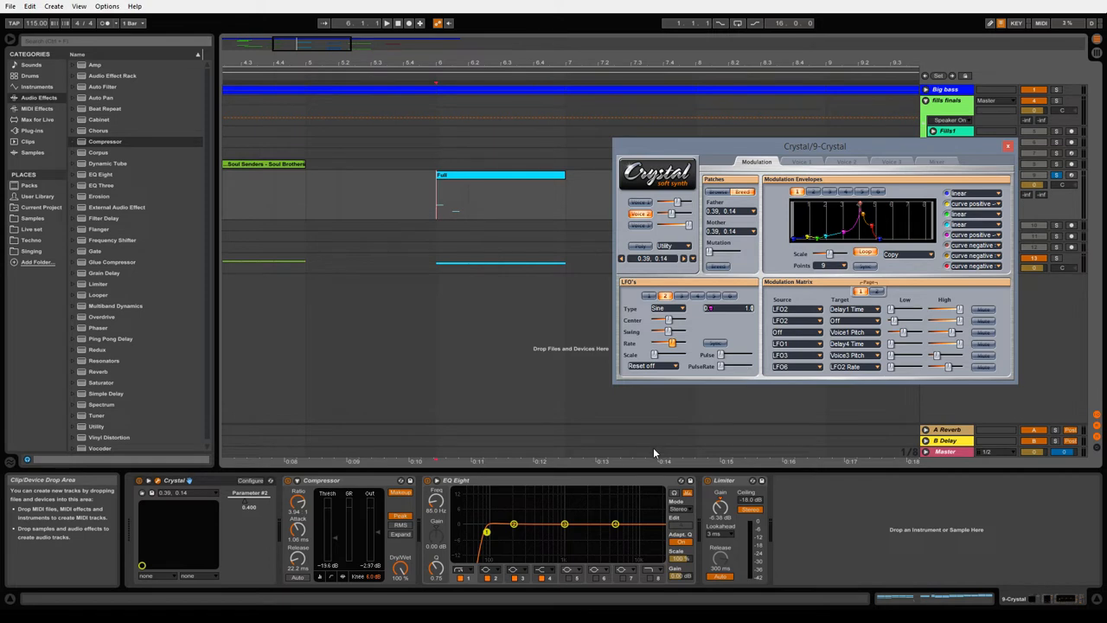
click(497, 195)
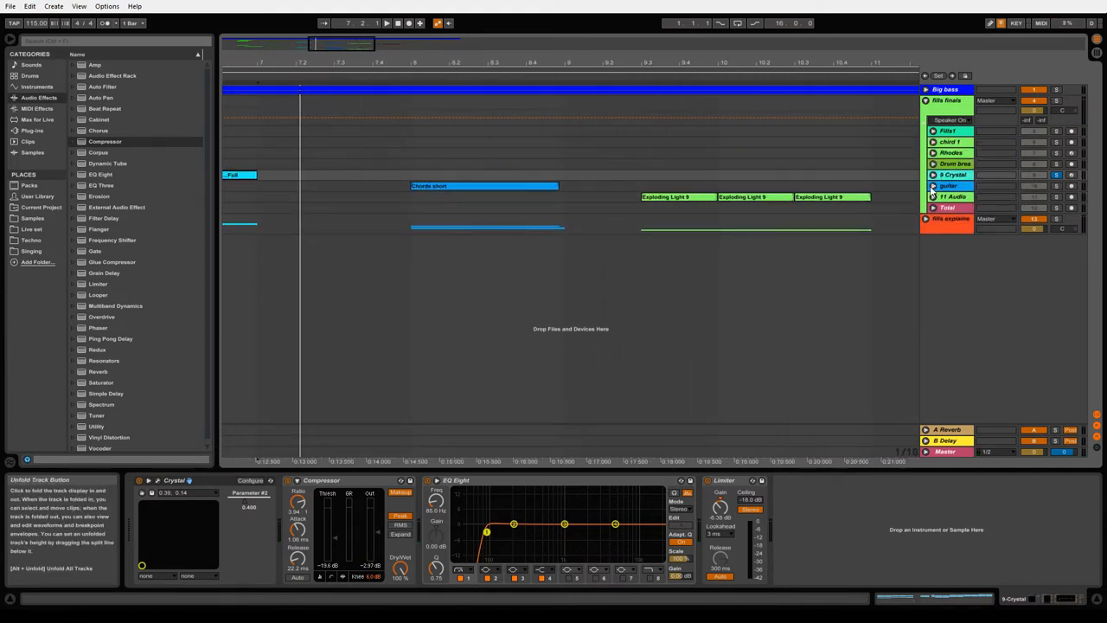
- Expand the guitar track so the Chords short clip's waveform shows
click(483, 186)
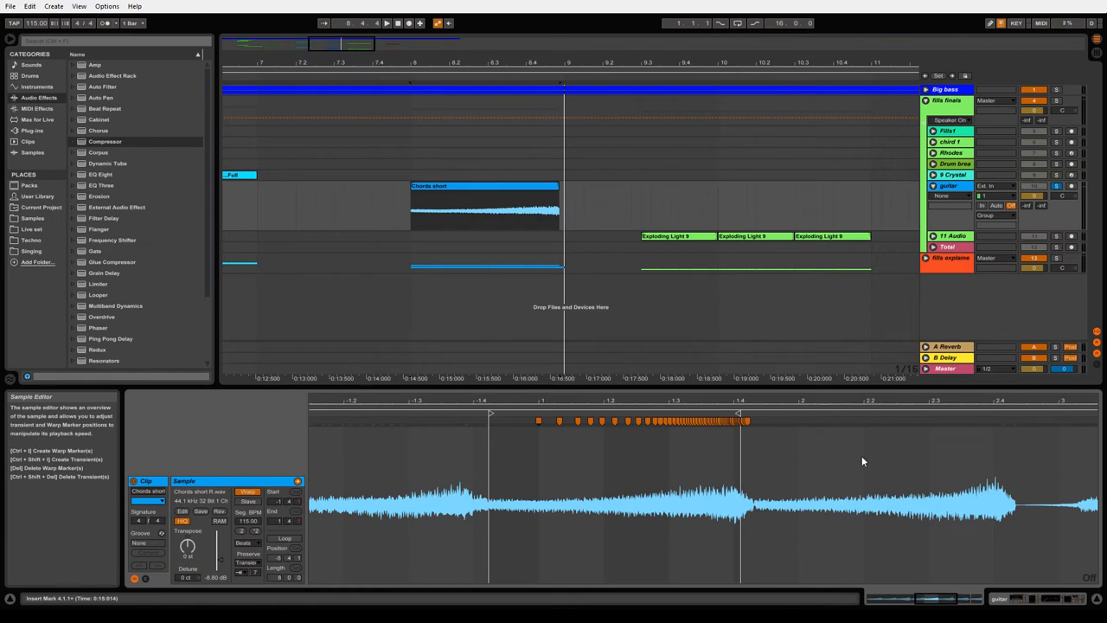
mouse_move(497, 480)
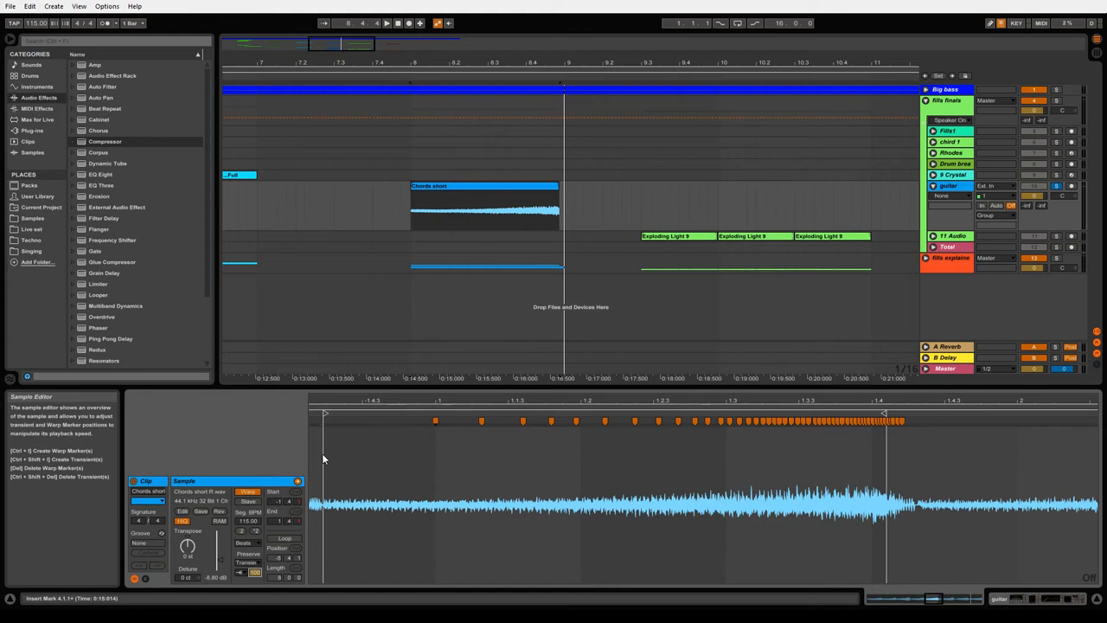
- Play the reversed Chords short sample from its start with warp markers visible
click(466, 194)
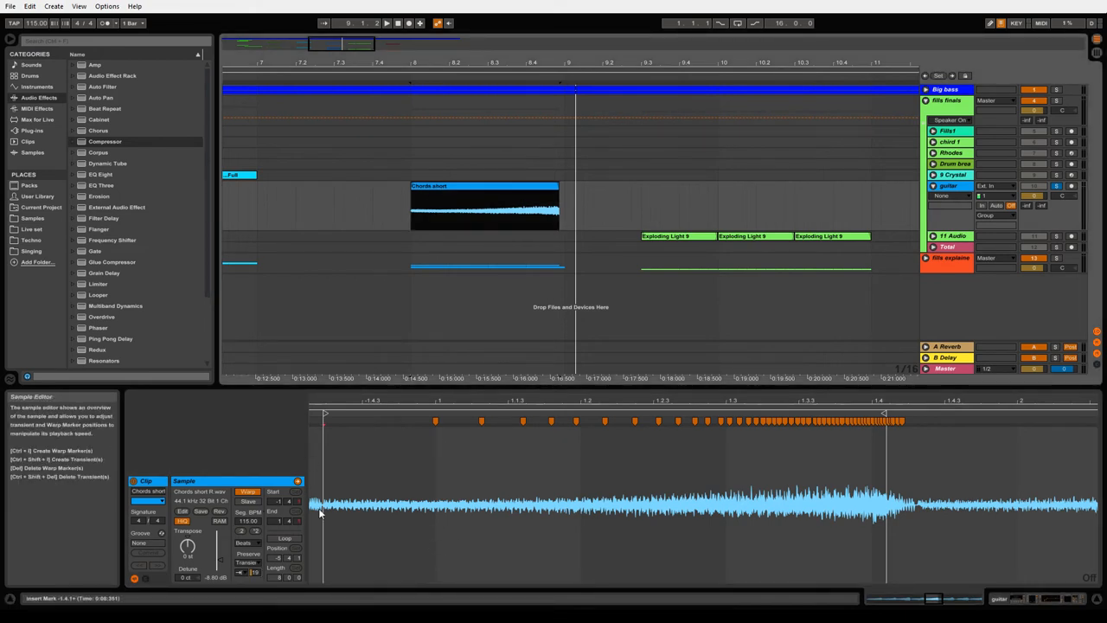
mouse_move(437, 421)
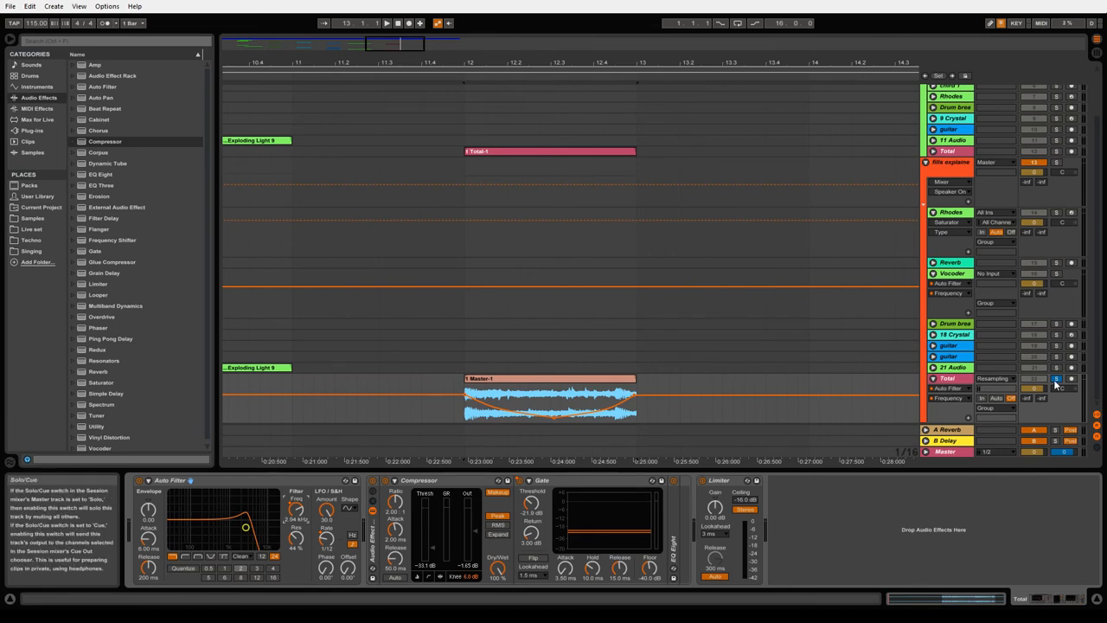
- Select the Total track's resampled clip to show its Compressor, Gate, EQ Eight and Limiter chain
click(545, 406)
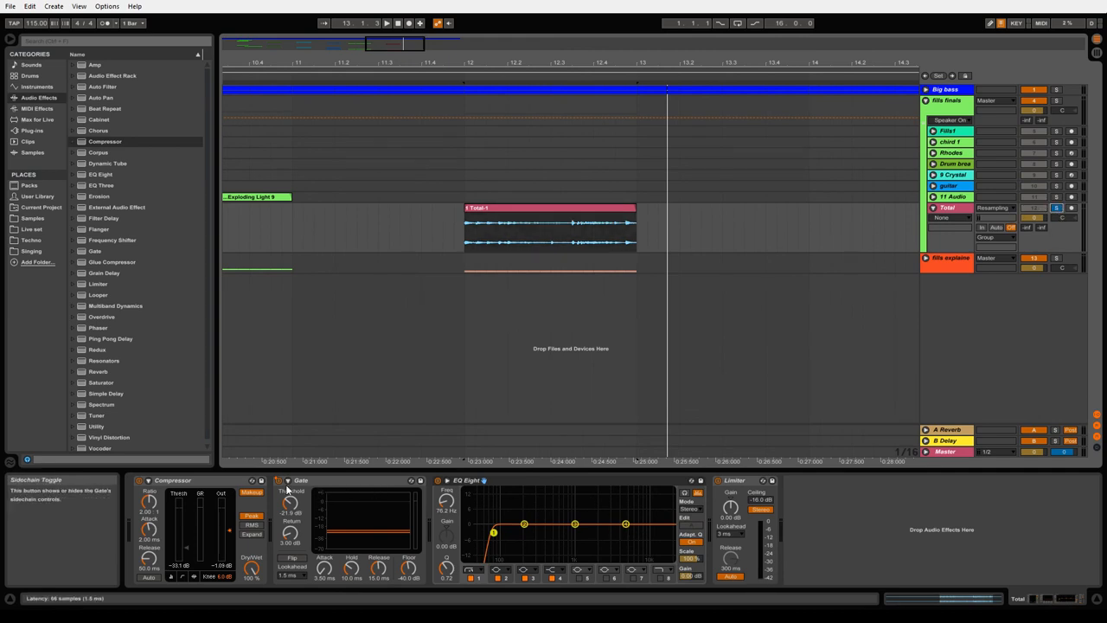
mouse_move(346, 539)
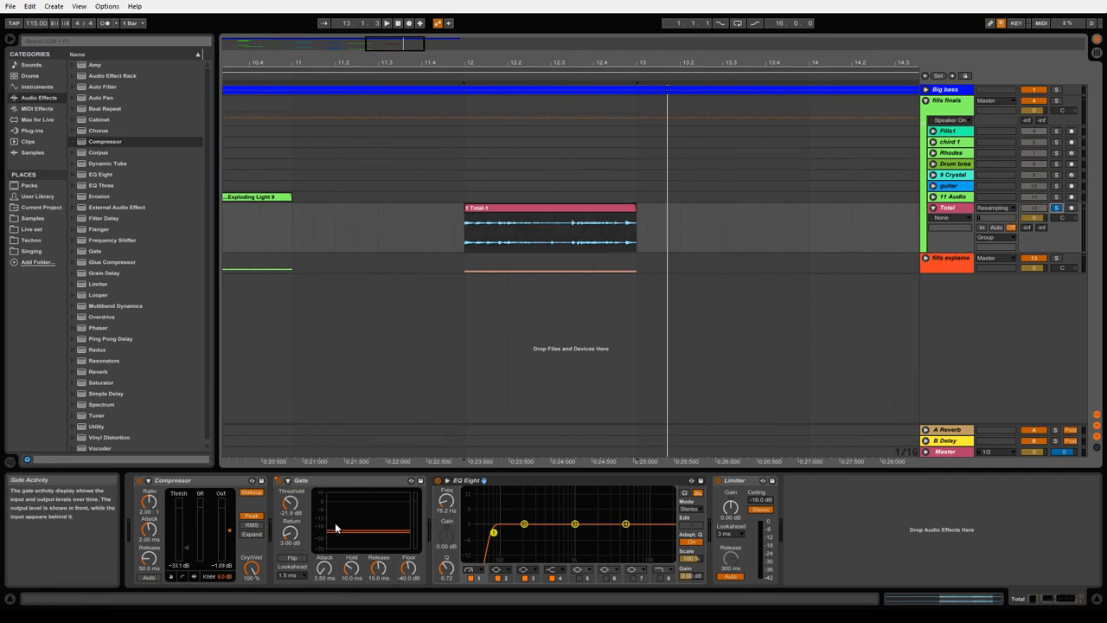